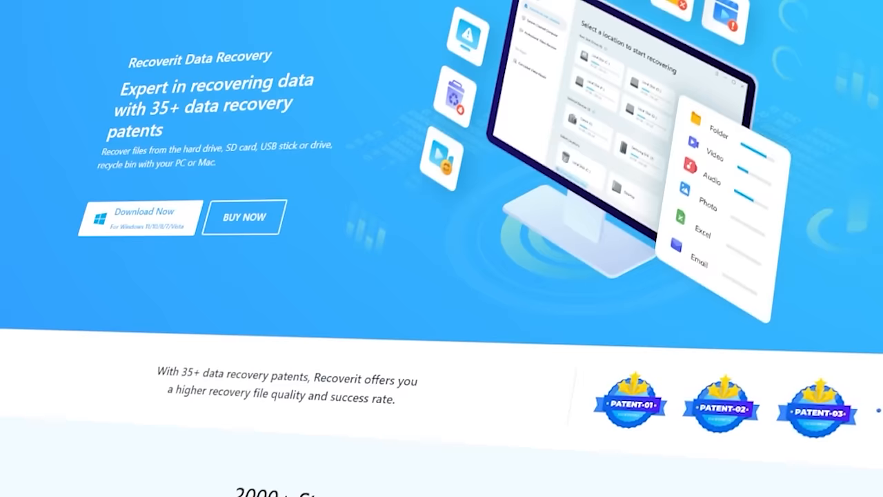
Step: Repair IMG_1985.MOV in Corrupted Video Repair and acknowledge the success message
scroll("down", 3)
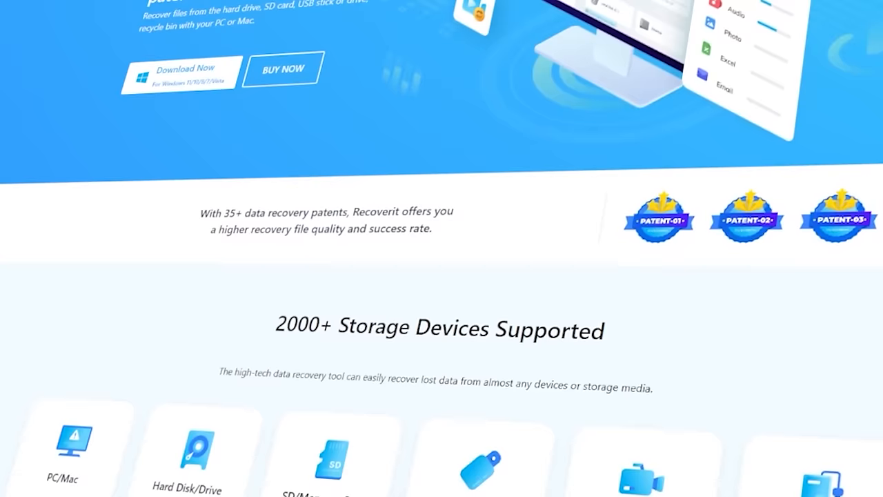
scroll("down", 3)
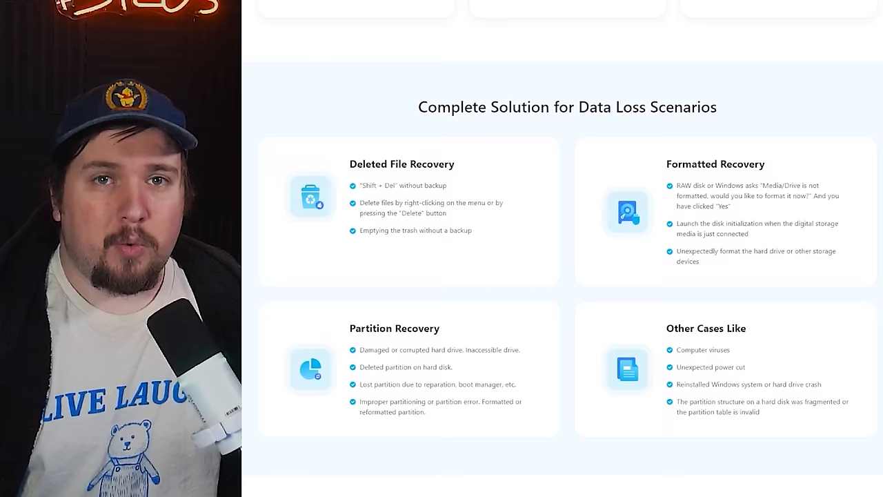
scroll("down", 3)
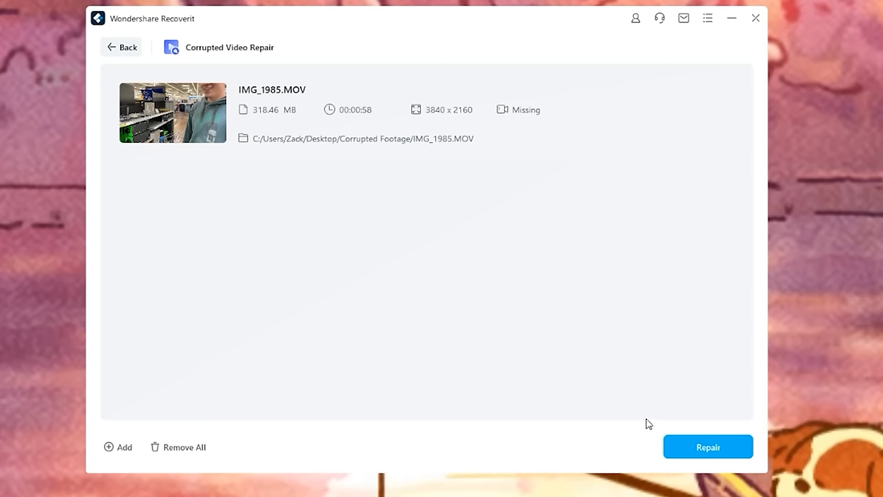
left_click(707, 446)
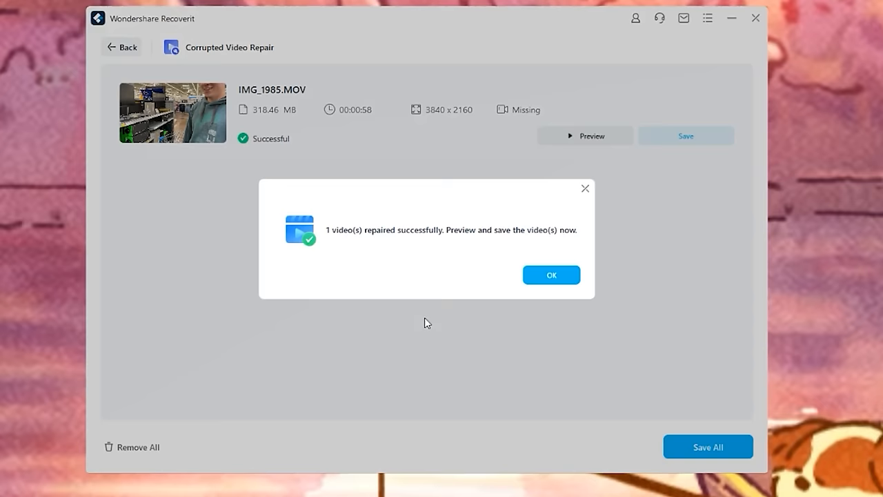
left_click(552, 274)
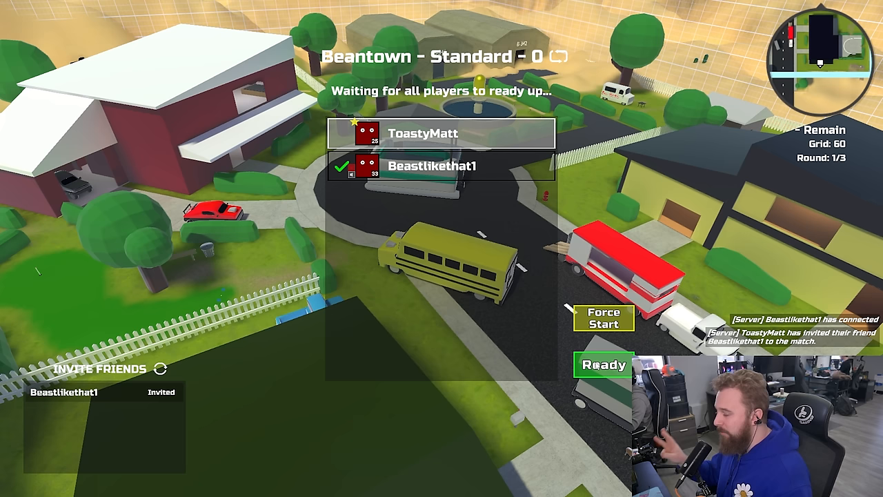
Step: Mark Ready in the Beantown lobby, then fire the pump shotgun and scoped R70 at the enemy
left_click(601, 365)
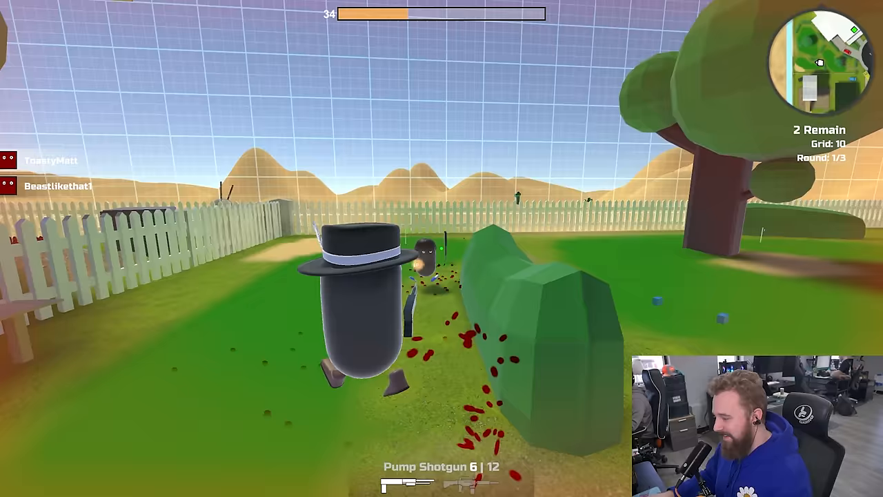
left_click(441, 249)
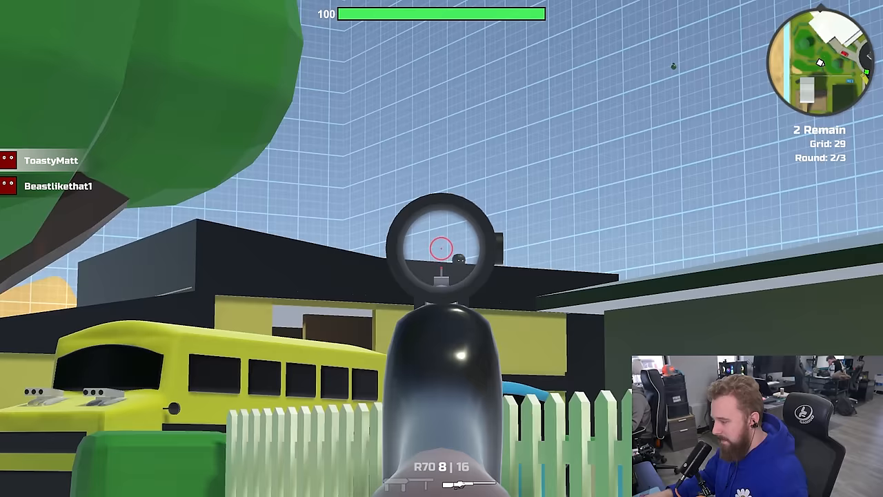
left_click(439, 248)
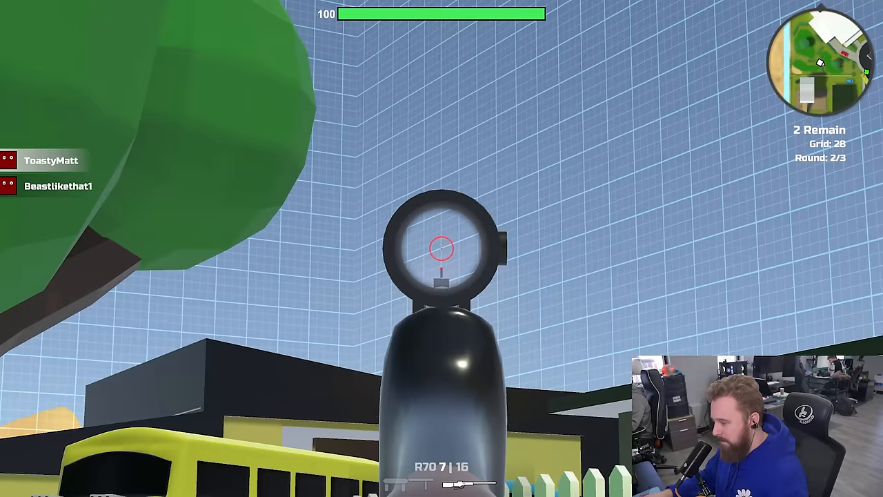
left_click(442, 249)
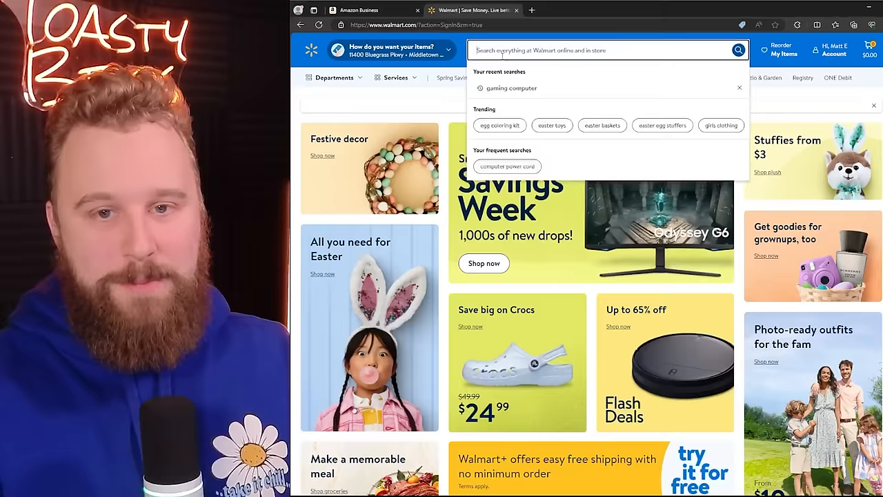
Step: Search 'gaming pc' and scroll the $499.99 Eclipse ATX listing down to Product details
type("gaming pc")
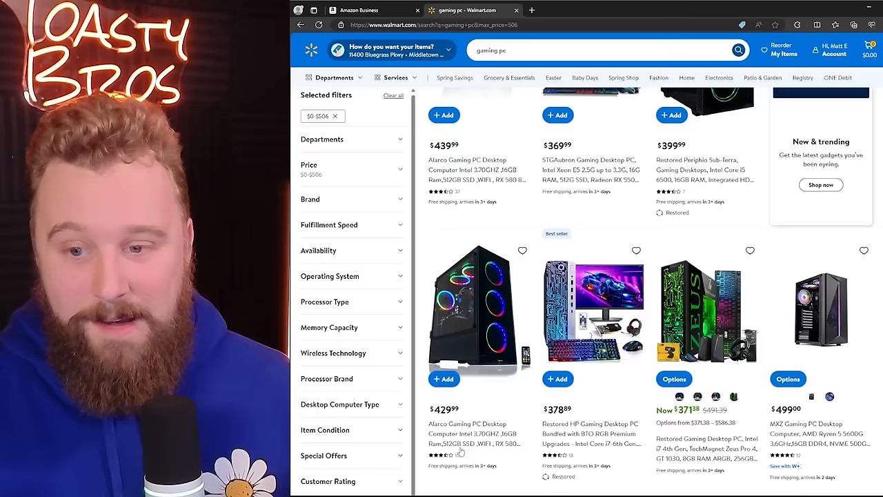
scroll("down", 3)
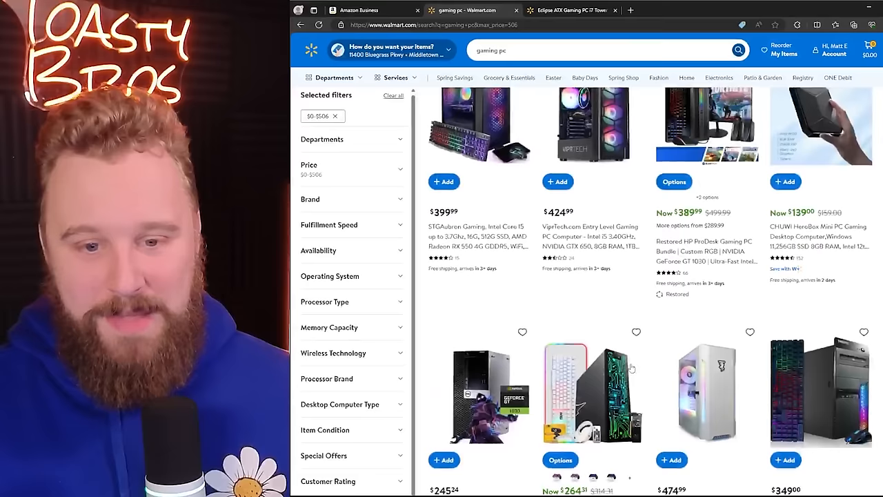
scroll("down", 3)
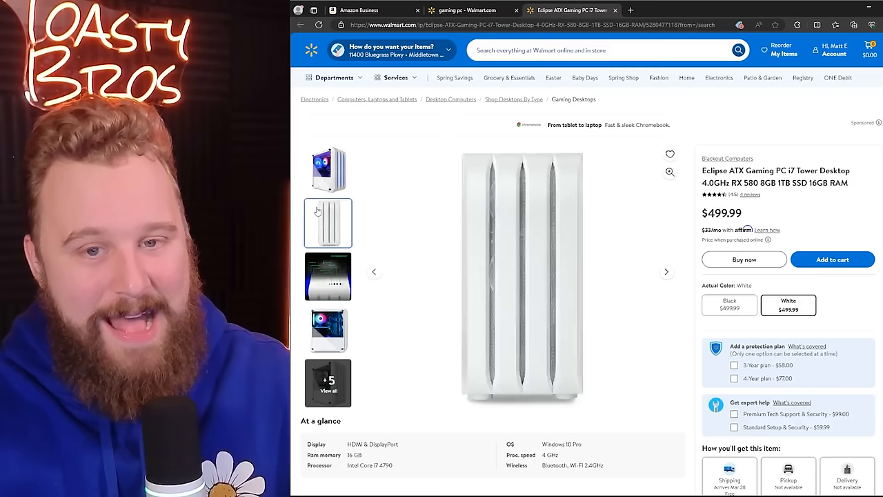
scroll("down", 3)
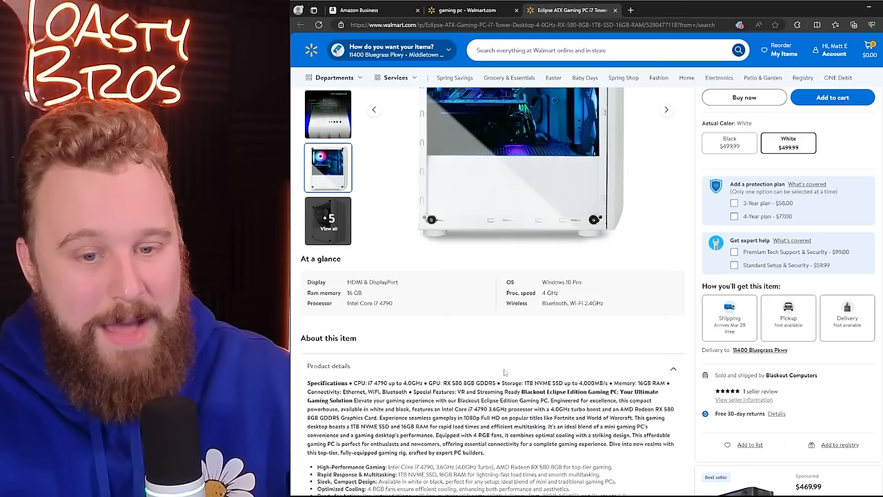
scroll("down", 3)
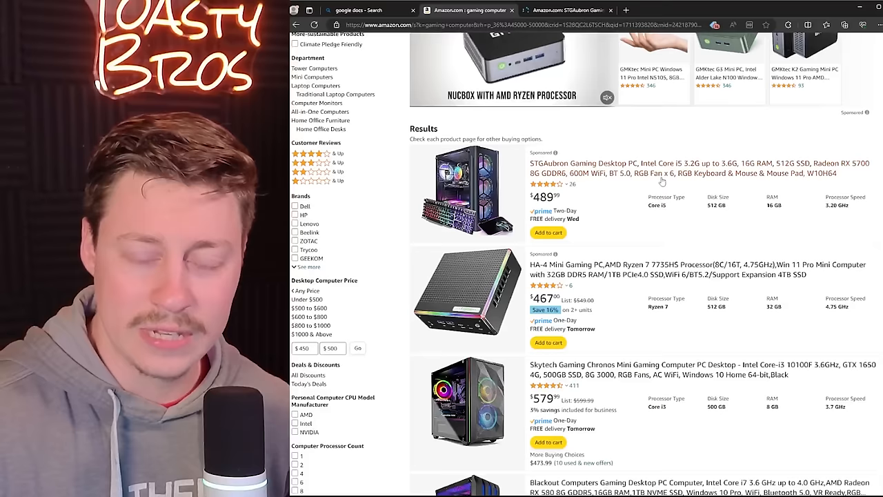
Step: Browse the results and view the Skytech Chronos and ABYS NEO gaming PC listings
scroll("down", 3)
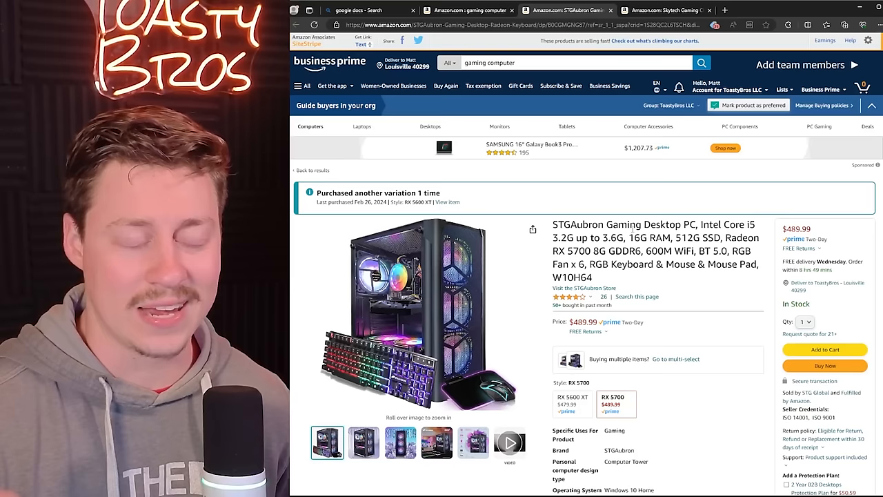
left_click(663, 9)
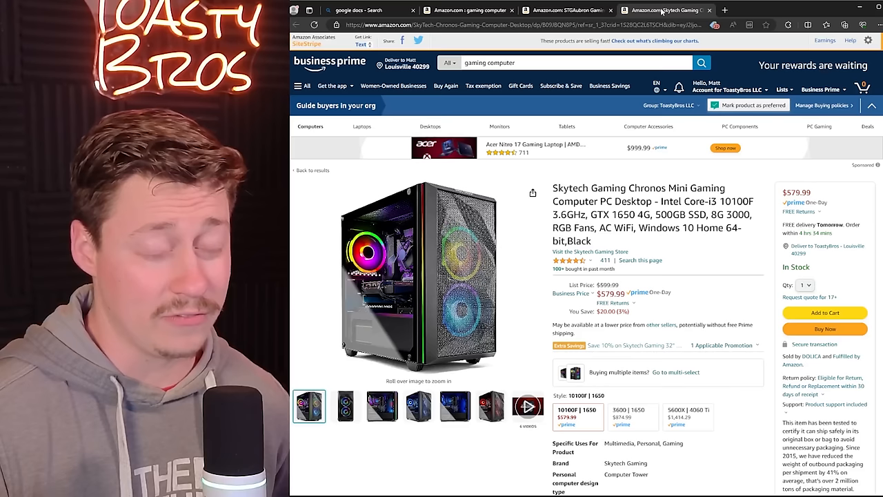
left_click(468, 10)
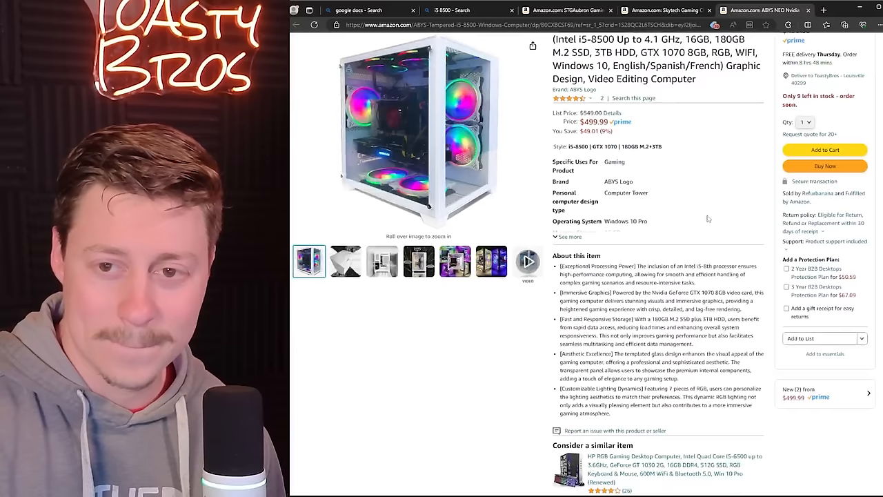
Step: Scroll through the ABYS NEO page and switch between the open listing tabs
scroll("down", 3)
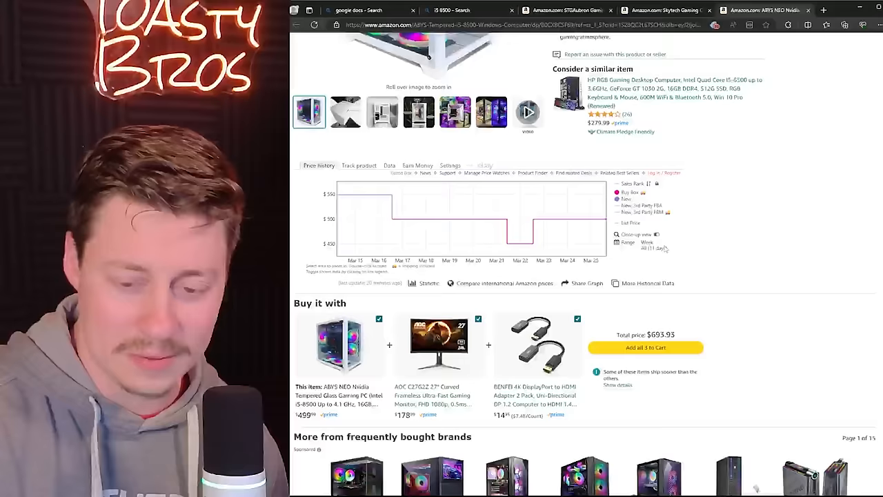
left_click(452, 10)
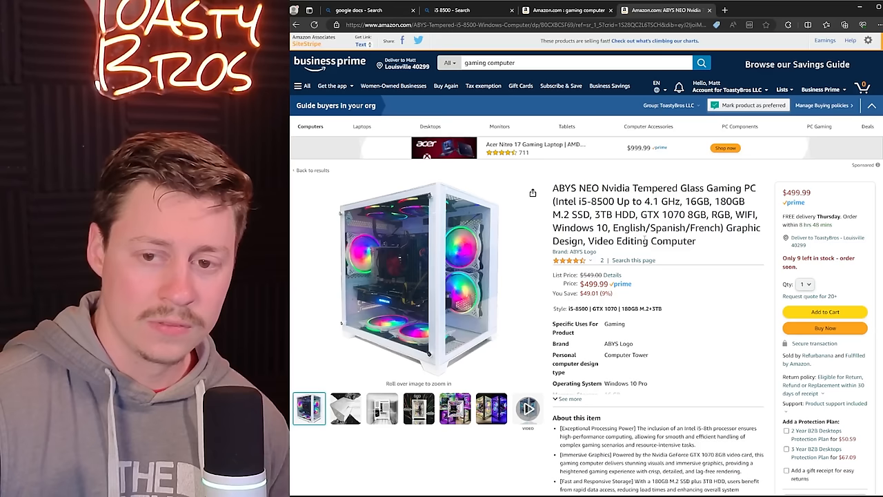
left_click(822, 328)
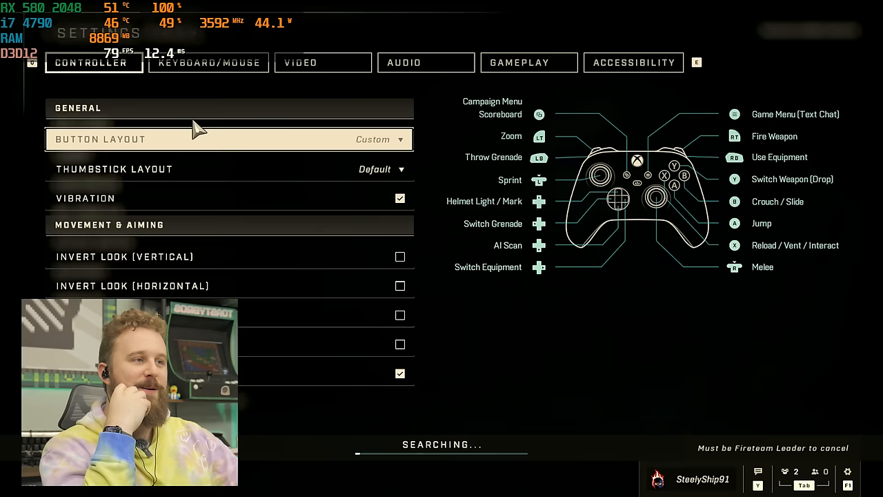
Step: Review the Controller button layout in Settings while matchmaking searches
left_click(299, 62)
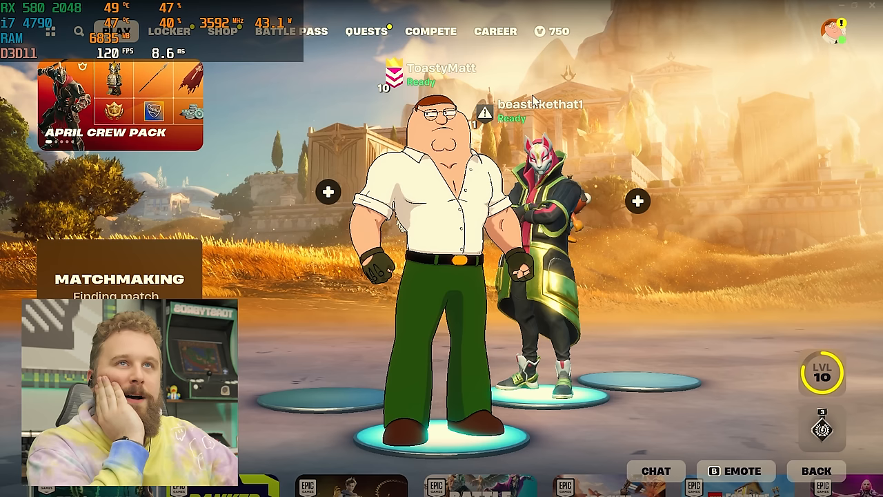
Step: Start matchmaking from the Fortnite lobby with the squad ready
left_click(833, 30)
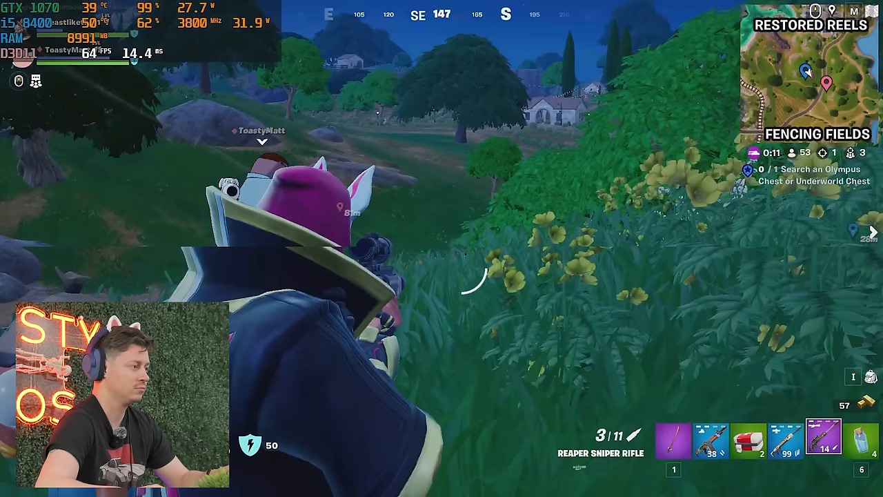
Step: Fire the sniper rifle during the Fortnite match with the FPS overlay recording
left_click(441, 248)
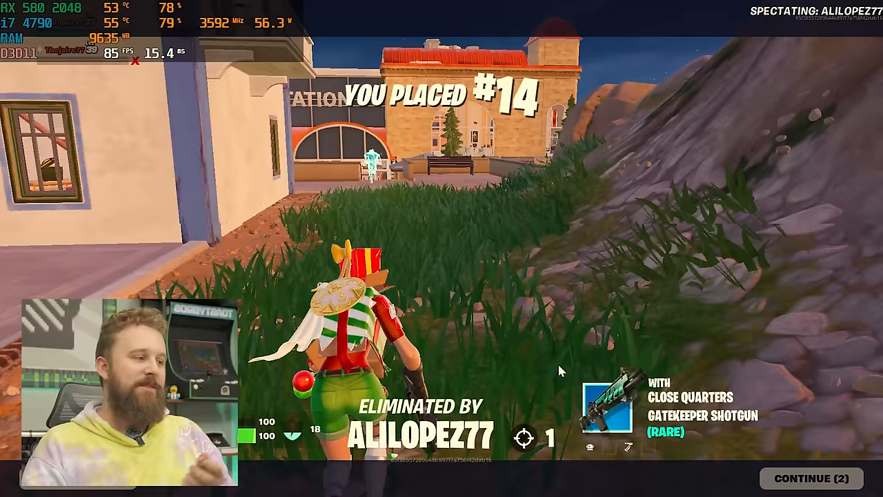
Step: Continue from the spectate screen to the match recap after the #14 finish
left_click(812, 478)
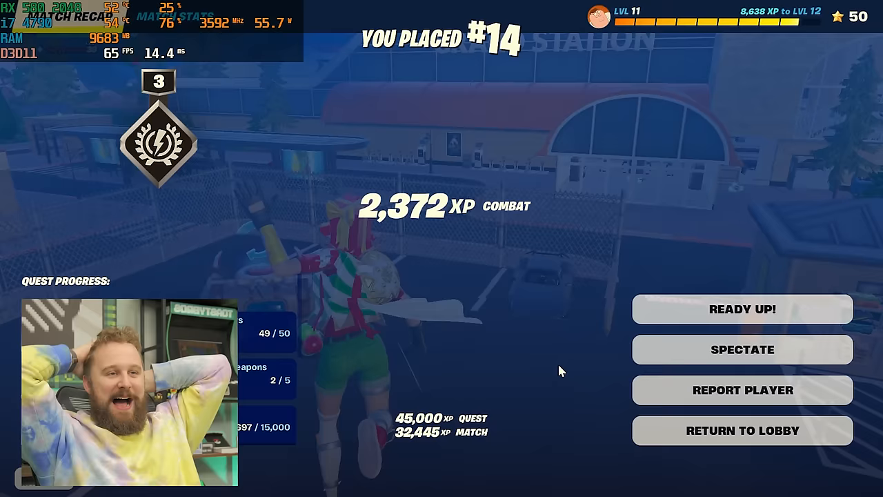